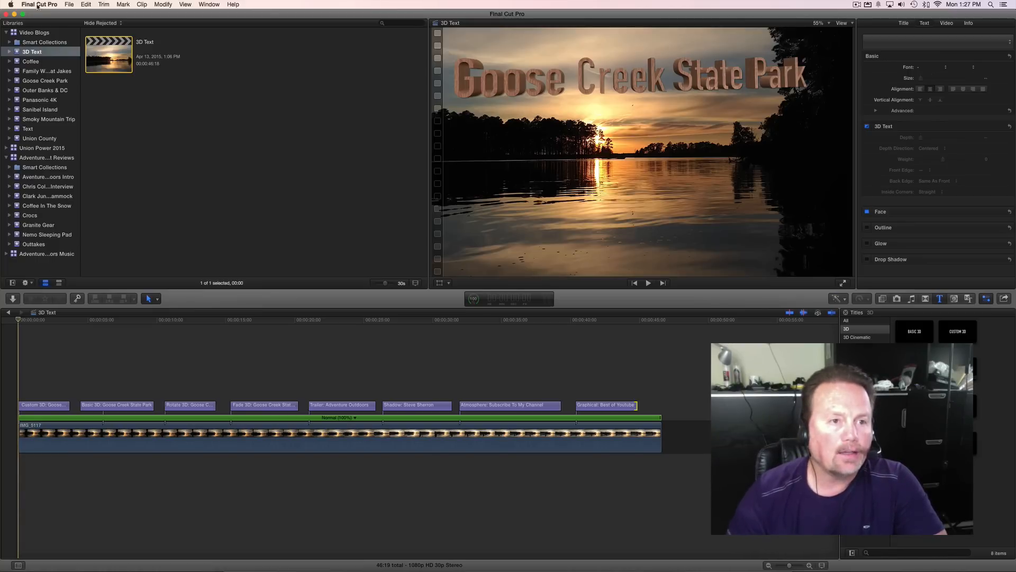
# - Check the Final Cut Pro version information and dismiss it
pyautogui.click(39, 4)
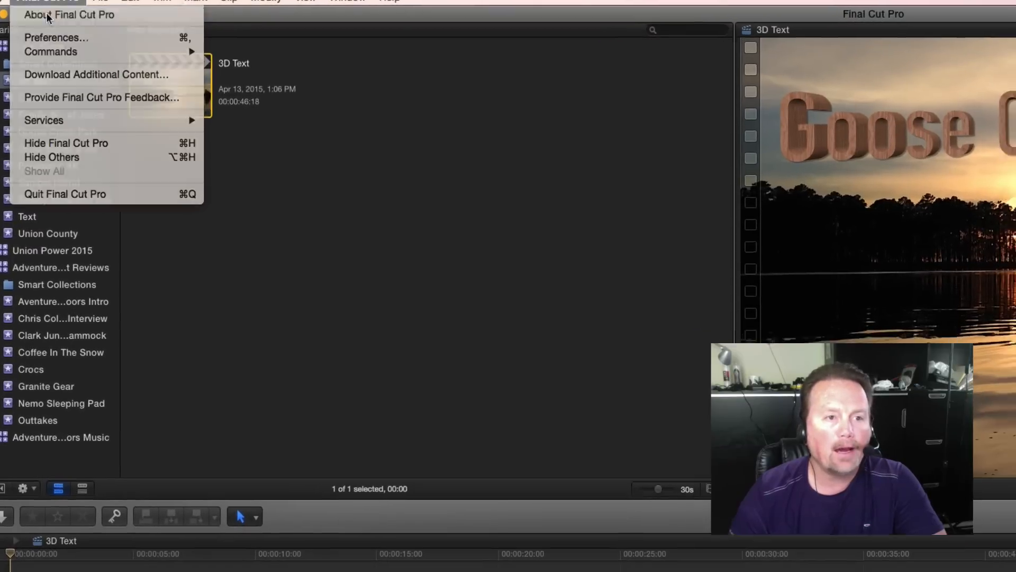
pyautogui.click(69, 15)
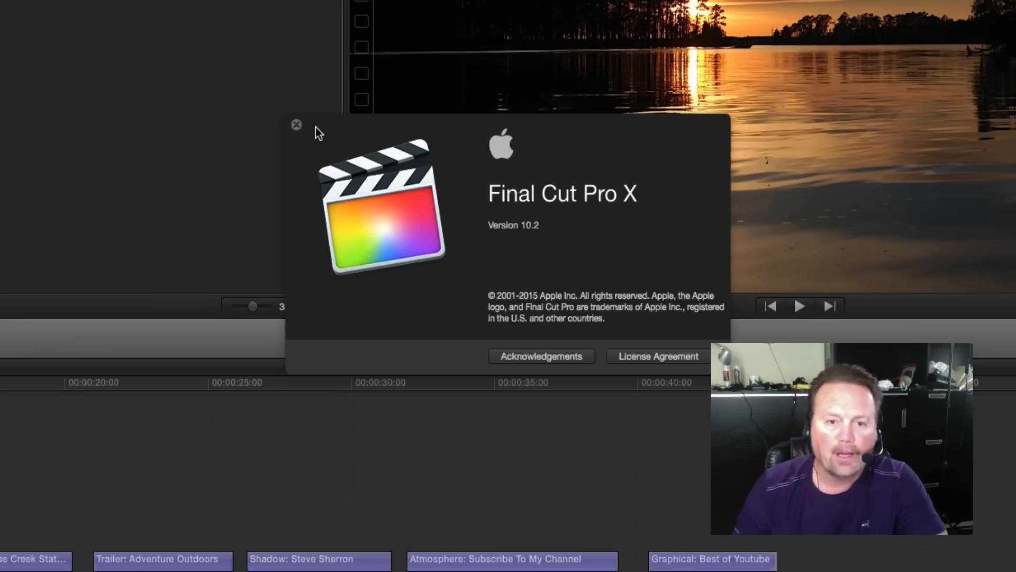
pyautogui.click(297, 124)
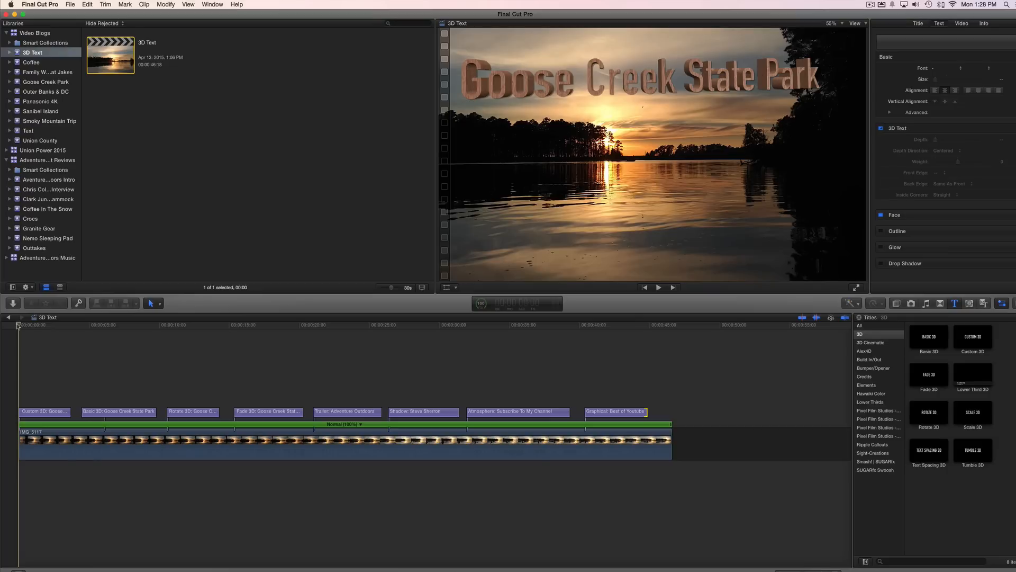
# - Preview the 3D title project, then start retyping the Custom 3D text as 'Goose Creek Park'
pyautogui.click(658, 286)
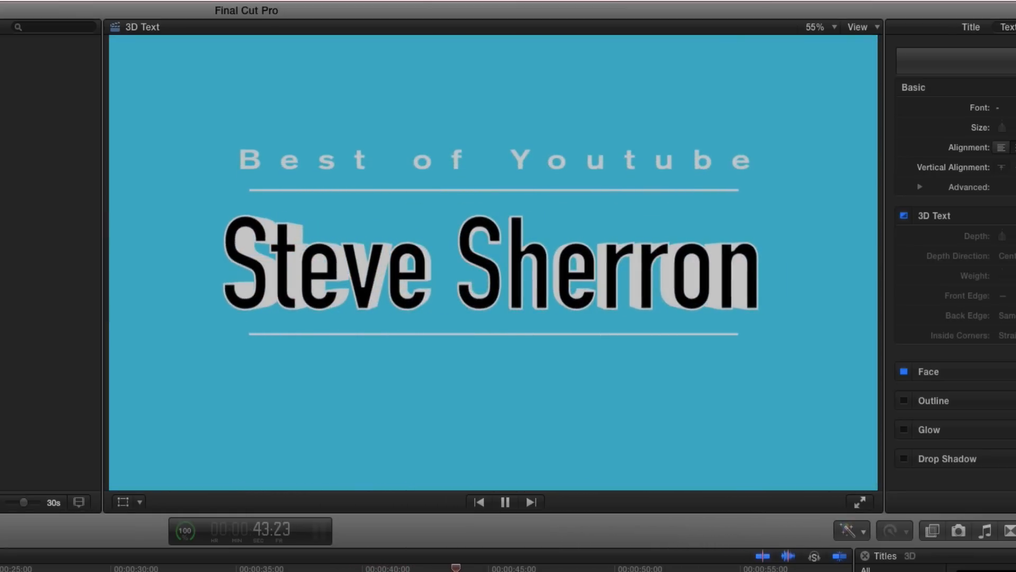
pyautogui.click(505, 502)
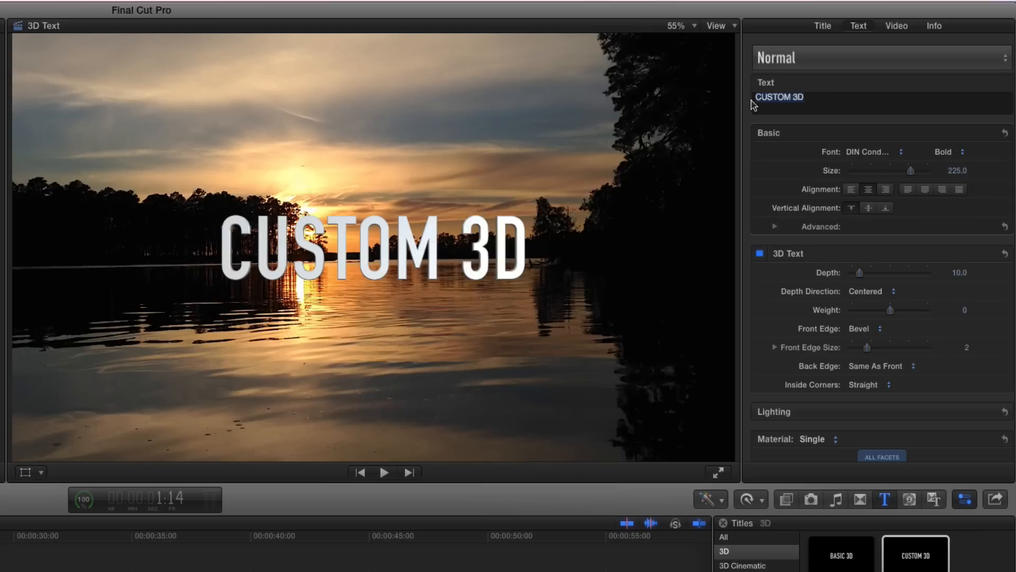
pyautogui.write('Goose Creek Park')
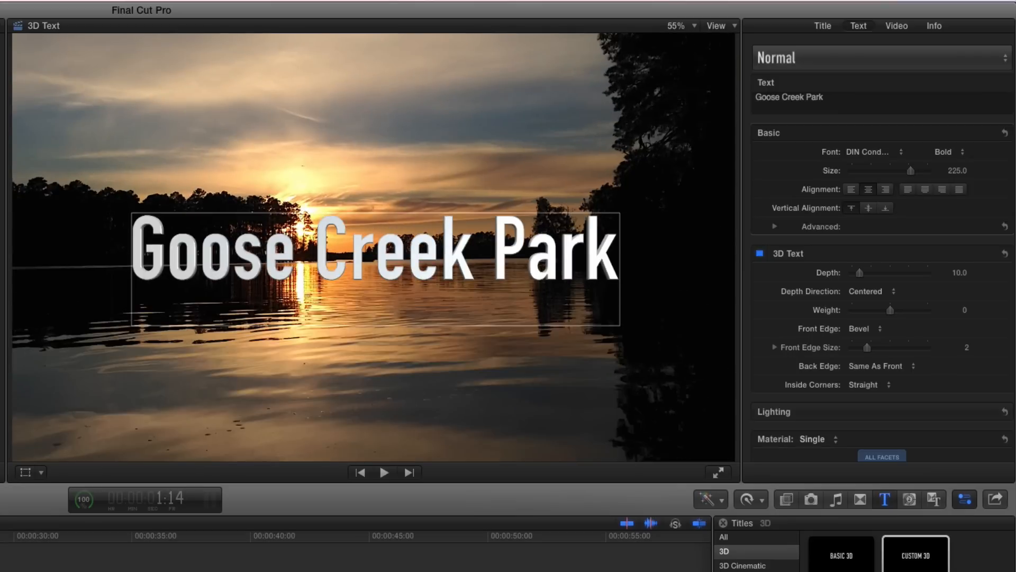
# - Select the title in the viewer and tilt it back slightly in 3D
pyautogui.click(374, 252)
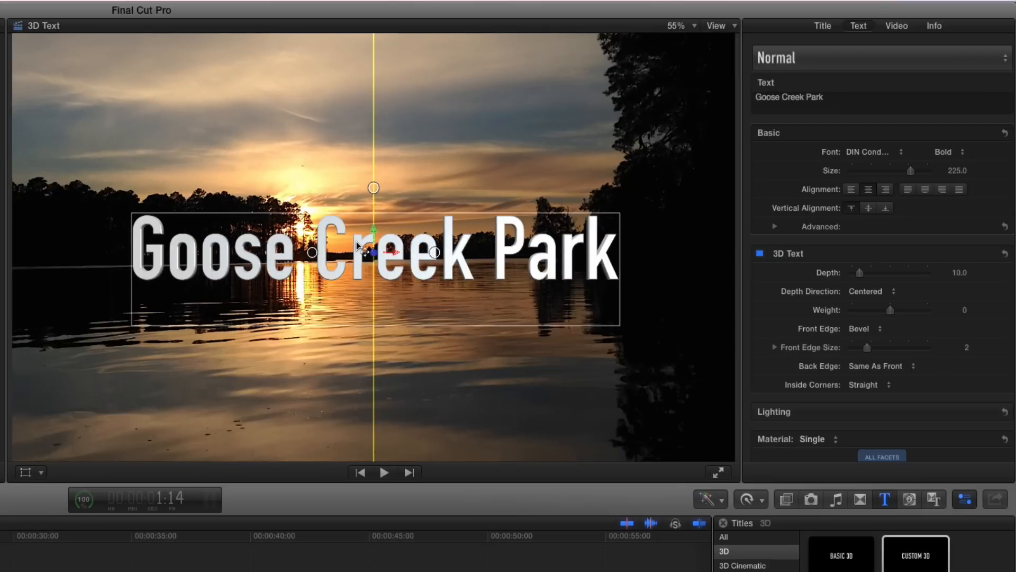
pyautogui.moveTo(366, 252); pyautogui.dragTo(441, 263)
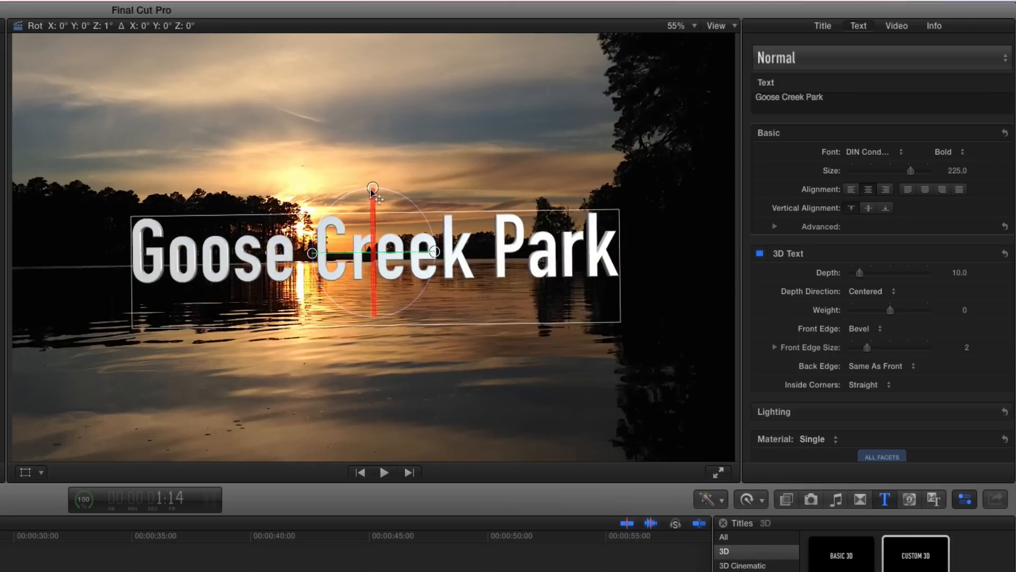
pyautogui.moveTo(372, 188); pyautogui.dragTo(410, 220)
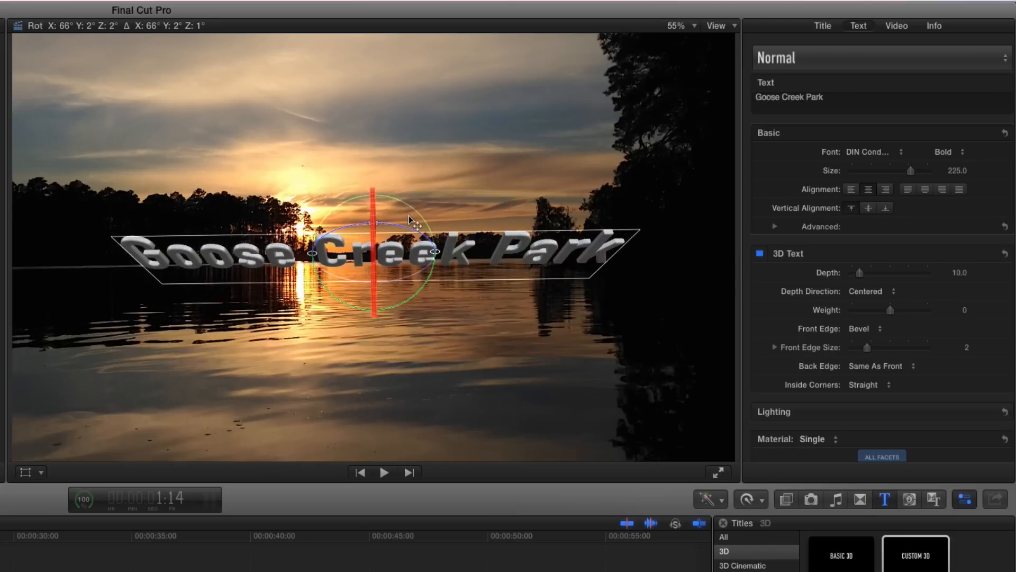
pyautogui.moveTo(410, 219); pyautogui.dragTo(408, 166)
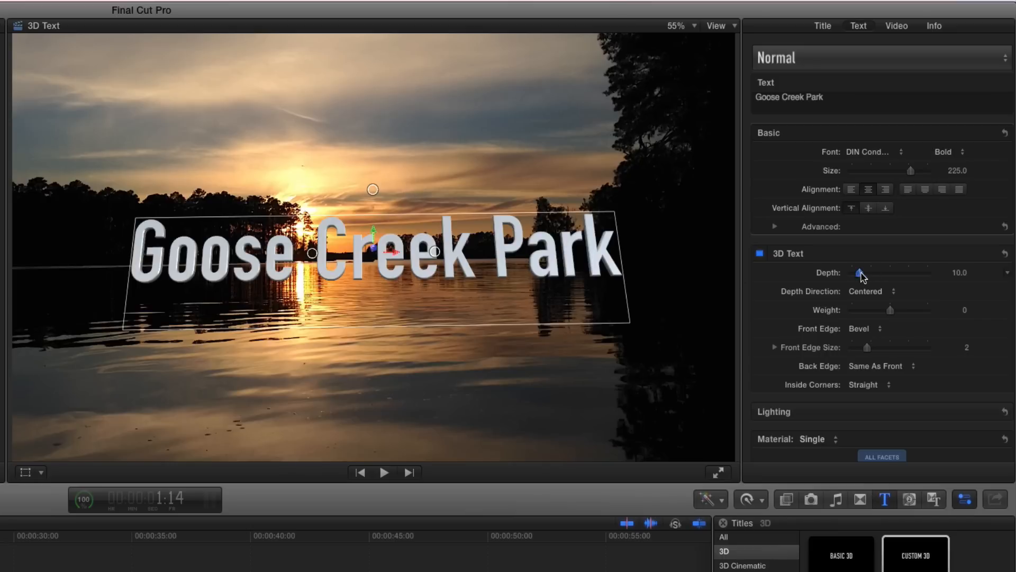
# - Deepen the 3D Text Depth to about 72 and fine-tune the title's rotation
pyautogui.moveTo(861, 272); pyautogui.dragTo(903, 272)
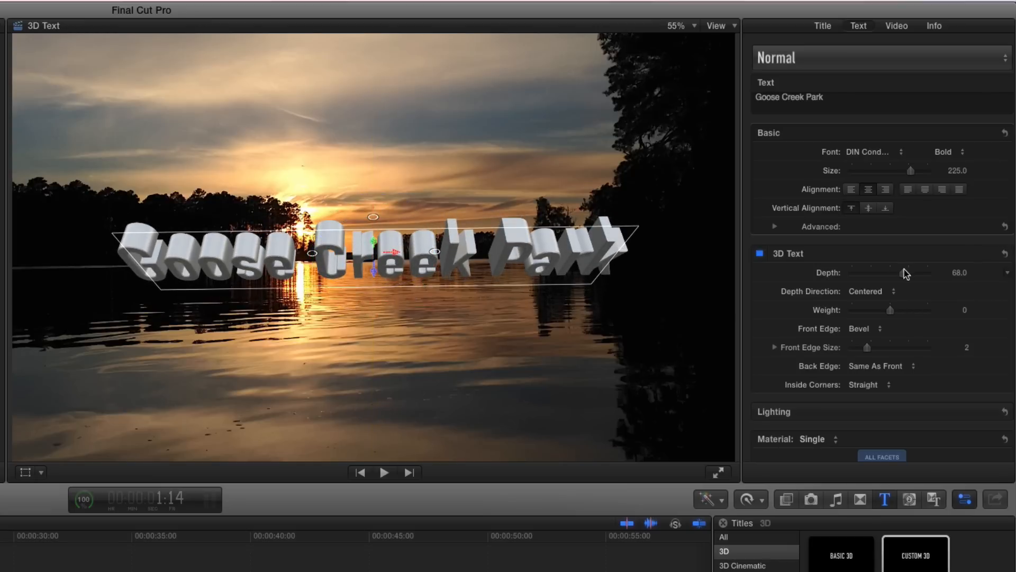
pyautogui.moveTo(911, 272); pyautogui.dragTo(880, 272)
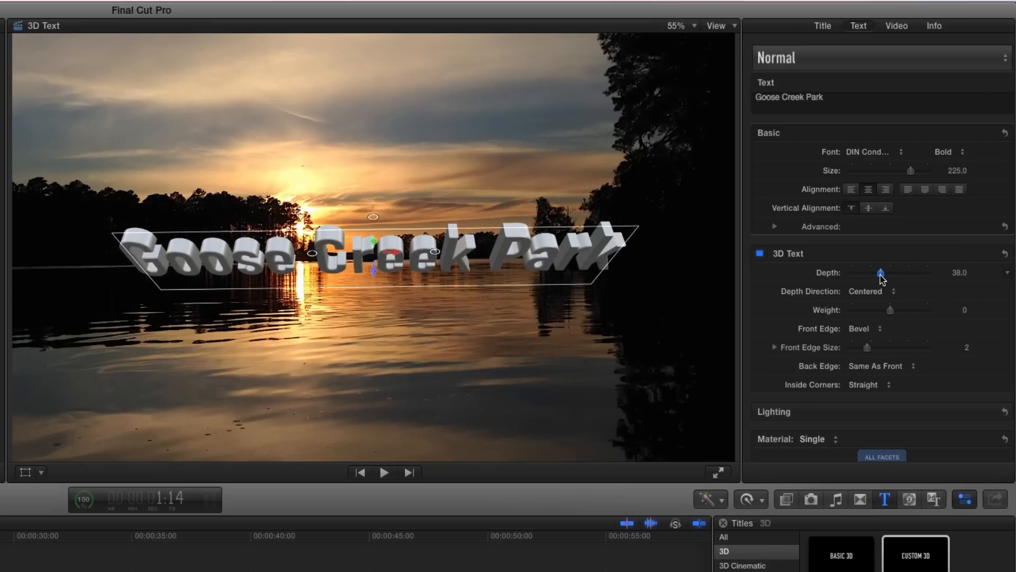
pyautogui.moveTo(880, 272); pyautogui.dragTo(922, 272)
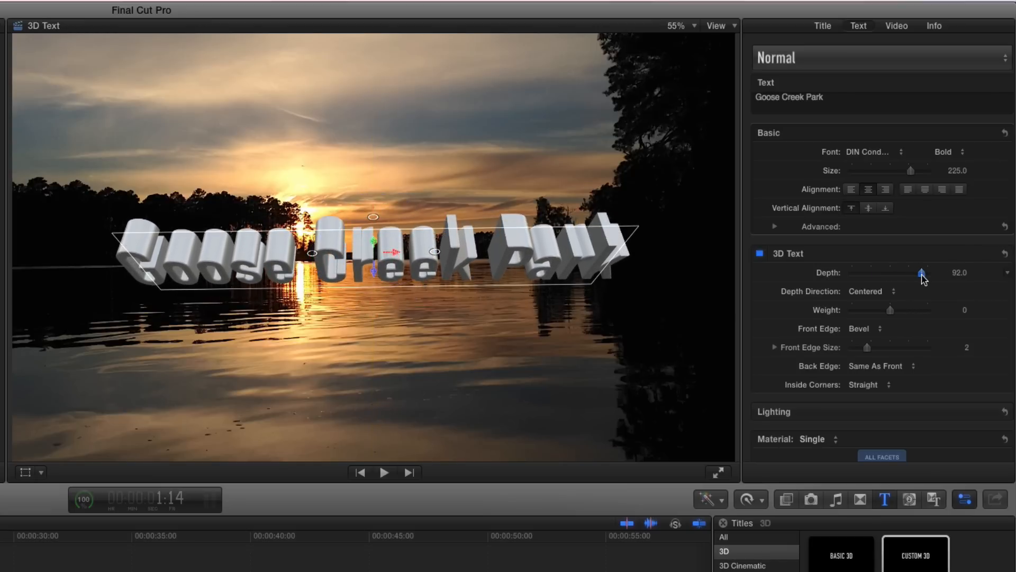
pyautogui.moveTo(922, 273); pyautogui.dragTo(898, 273)
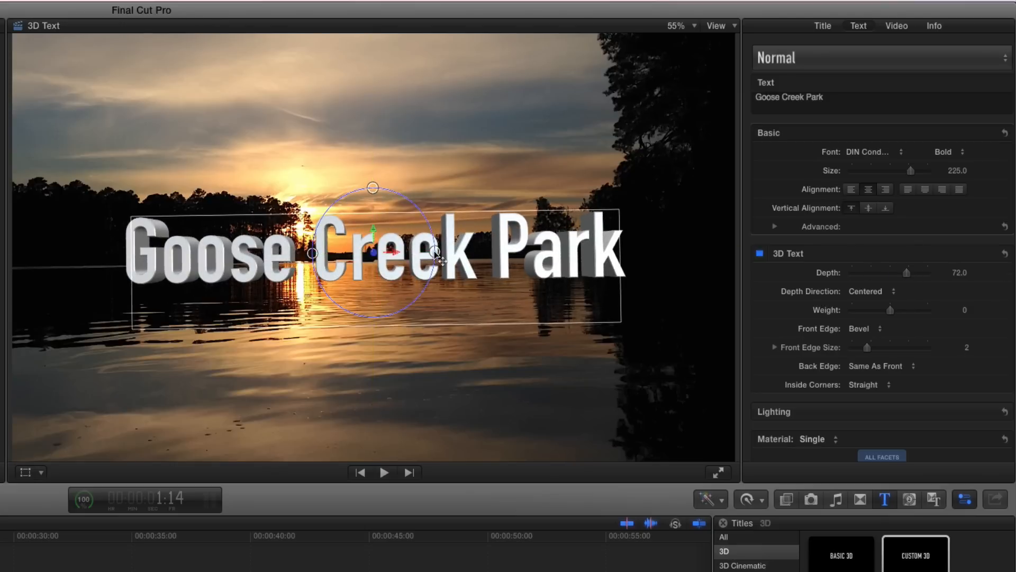
pyautogui.moveTo(436, 252); pyautogui.dragTo(454, 256)
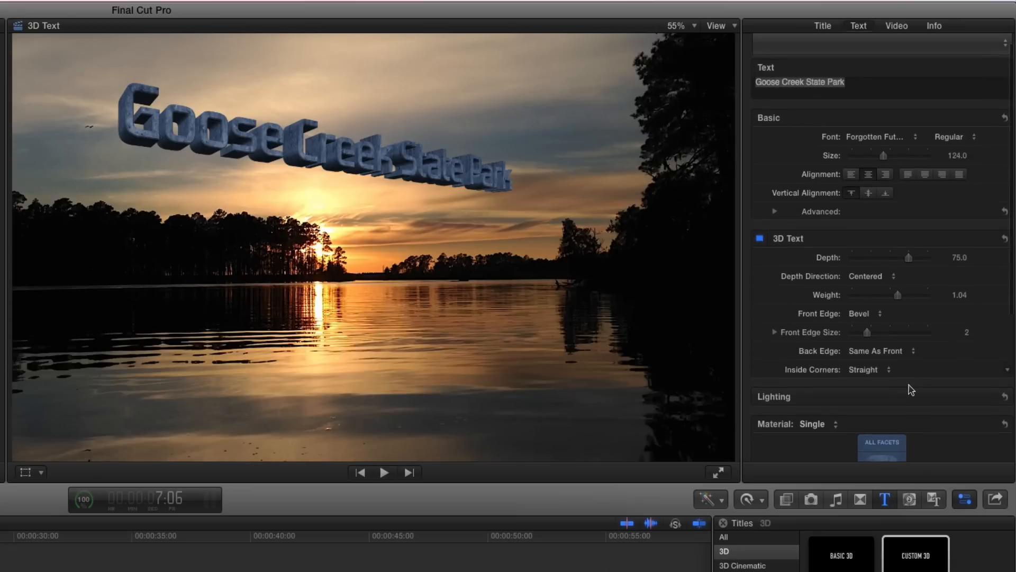
# - Open the material library from the All Facets swatch to replace the blue concrete
pyautogui.scroll(-3)
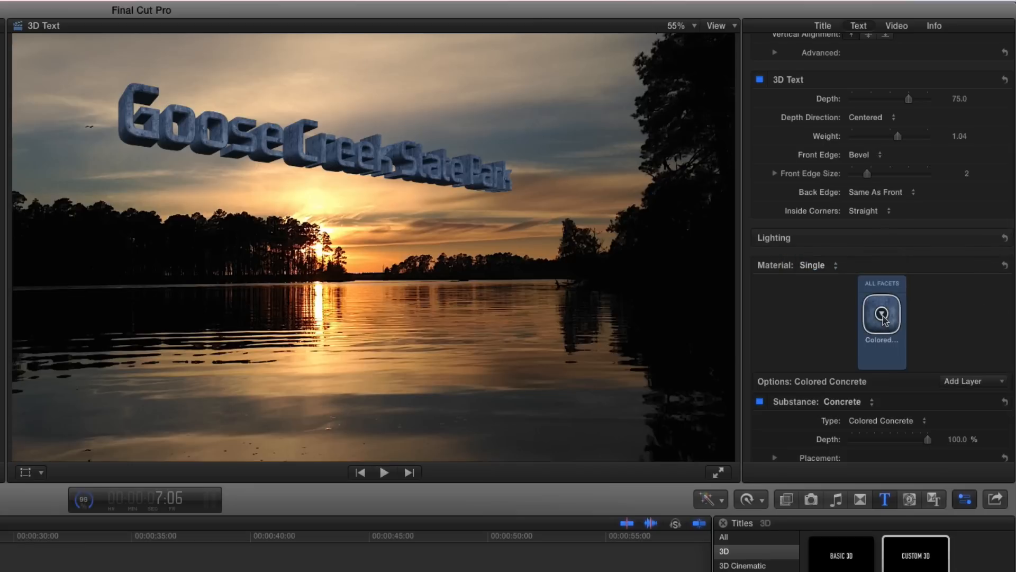
pyautogui.click(882, 310)
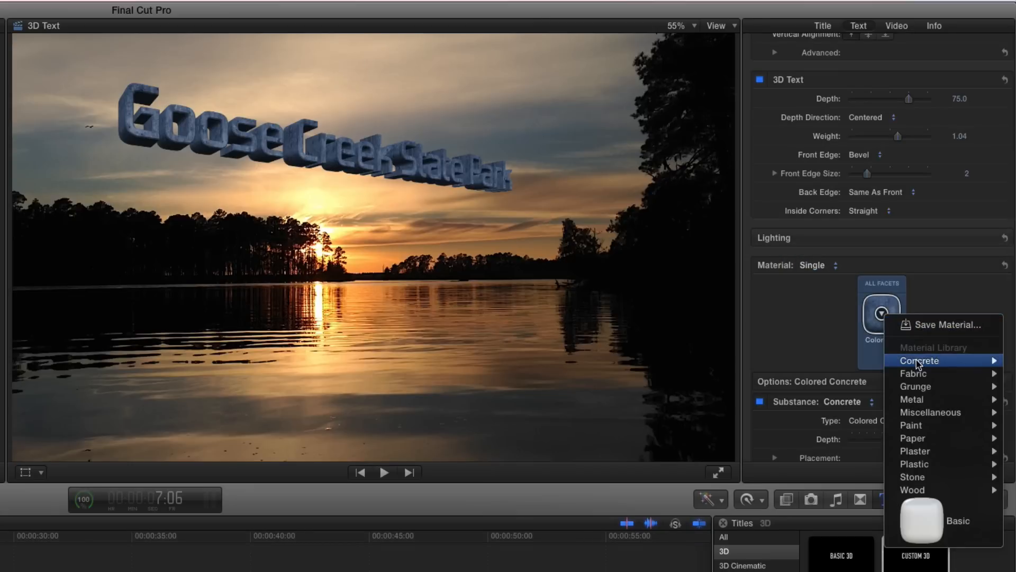
pyautogui.moveTo(919, 361)
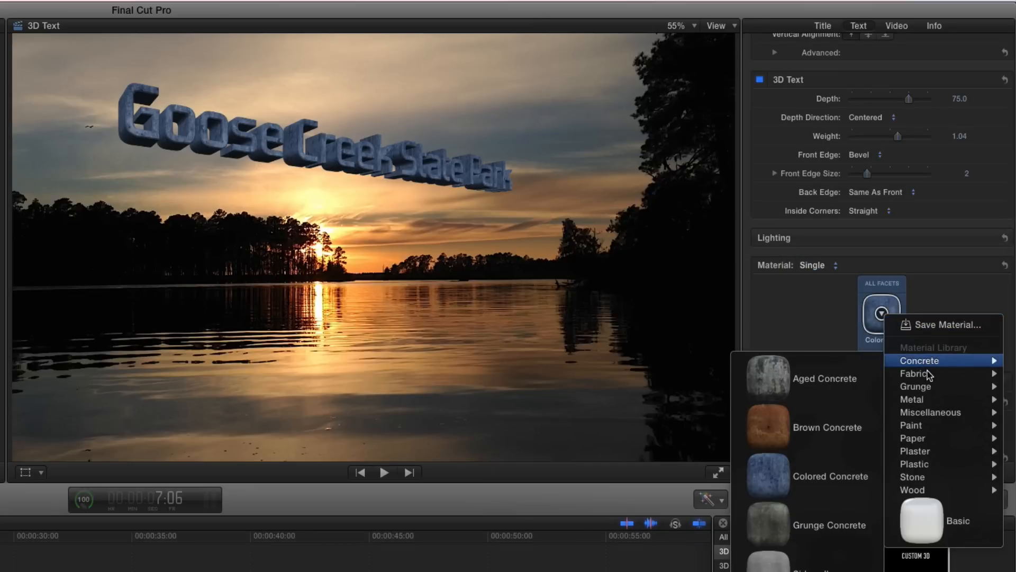
pyautogui.moveTo(915, 373)
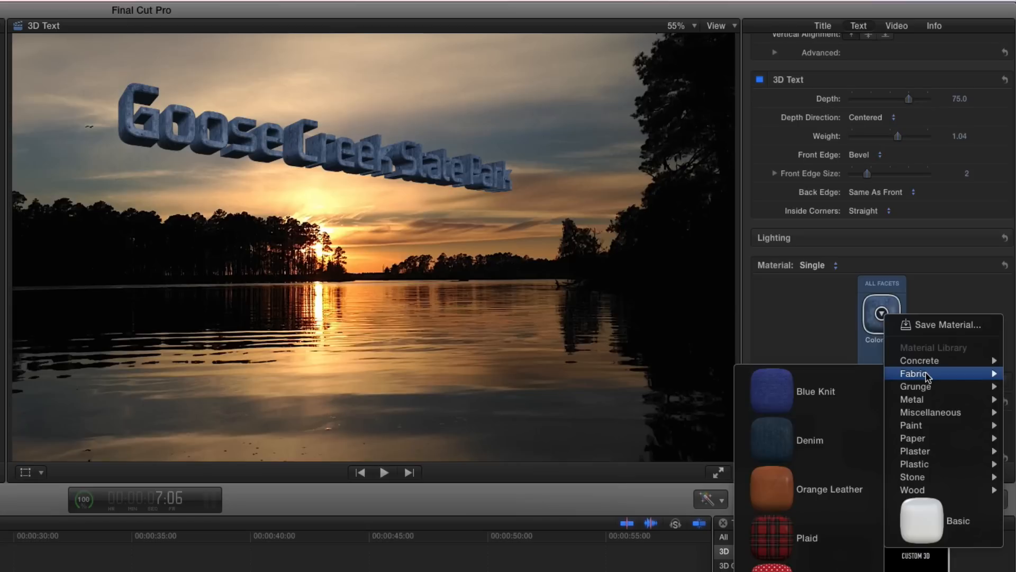
pyautogui.moveTo(912, 398)
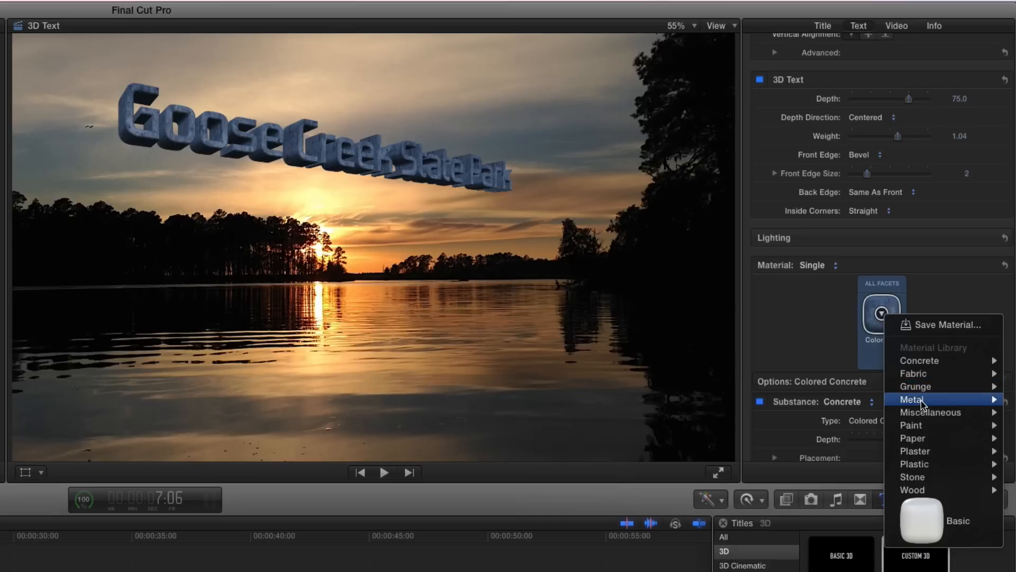
pyautogui.moveTo(915, 399)
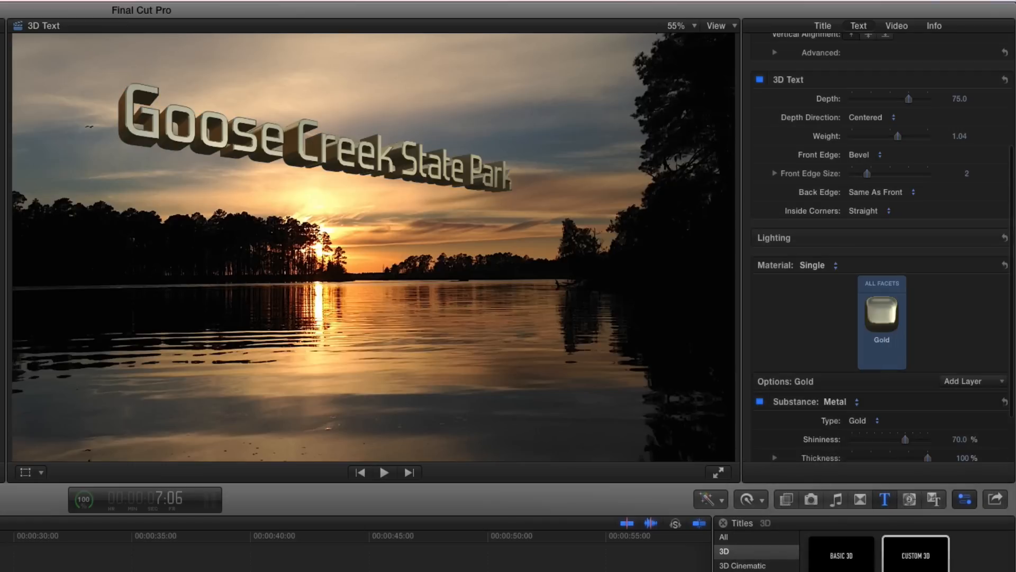
pyautogui.moveTo(951, 364)
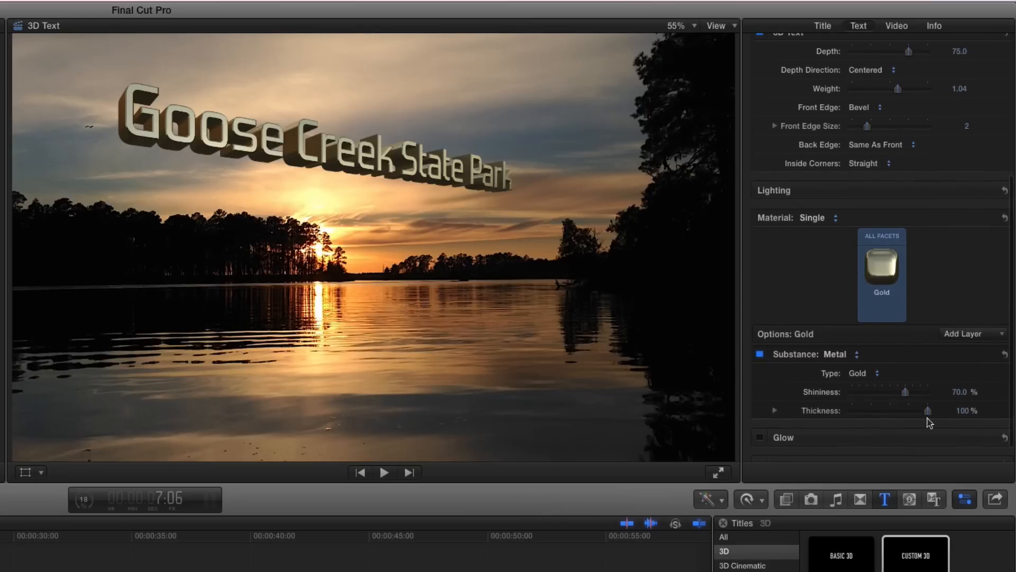
# - Set the gold metal to 75% thickness and about 78.5% shininess, then play the title
pyautogui.moveTo(929, 411); pyautogui.dragTo(907, 410)
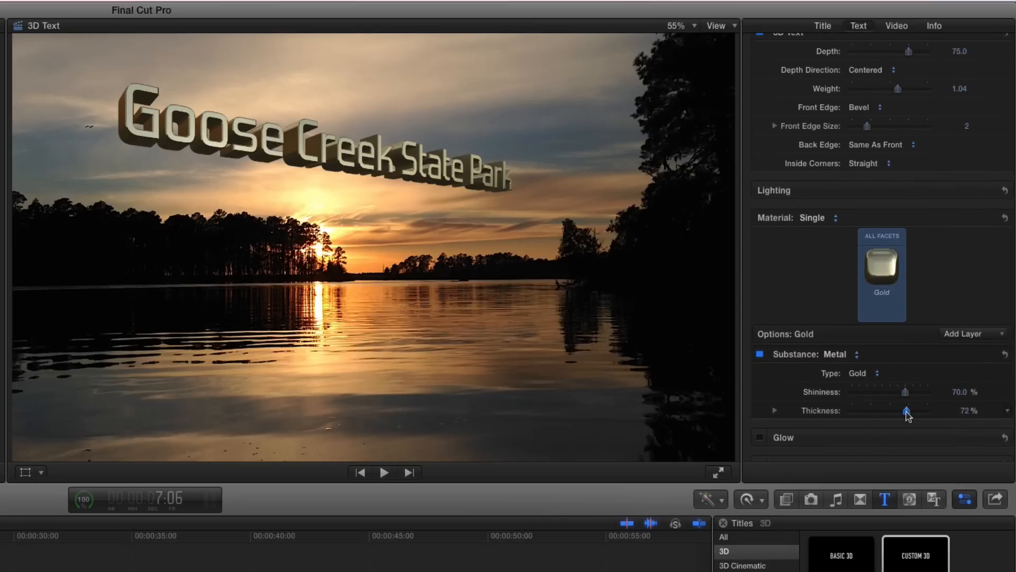
pyautogui.moveTo(906, 392); pyautogui.dragTo(898, 392)
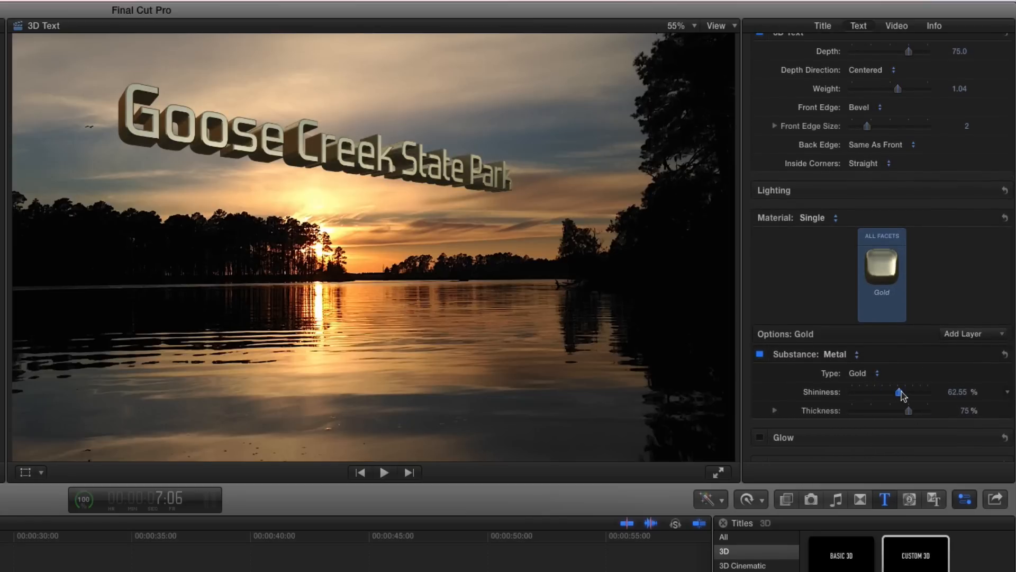
pyautogui.moveTo(899, 392); pyautogui.dragTo(910, 392)
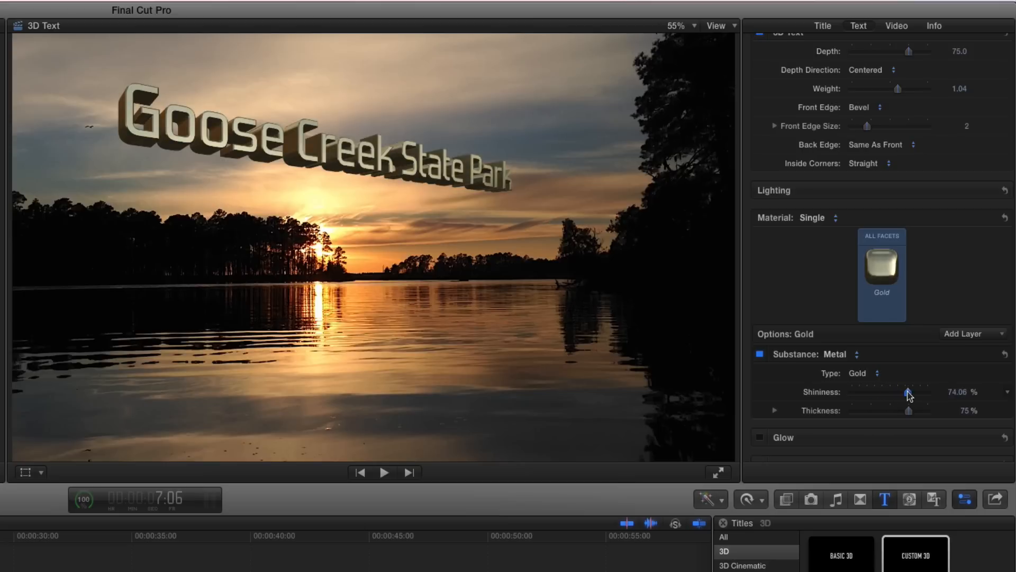
pyautogui.moveTo(908, 392); pyautogui.dragTo(914, 392)
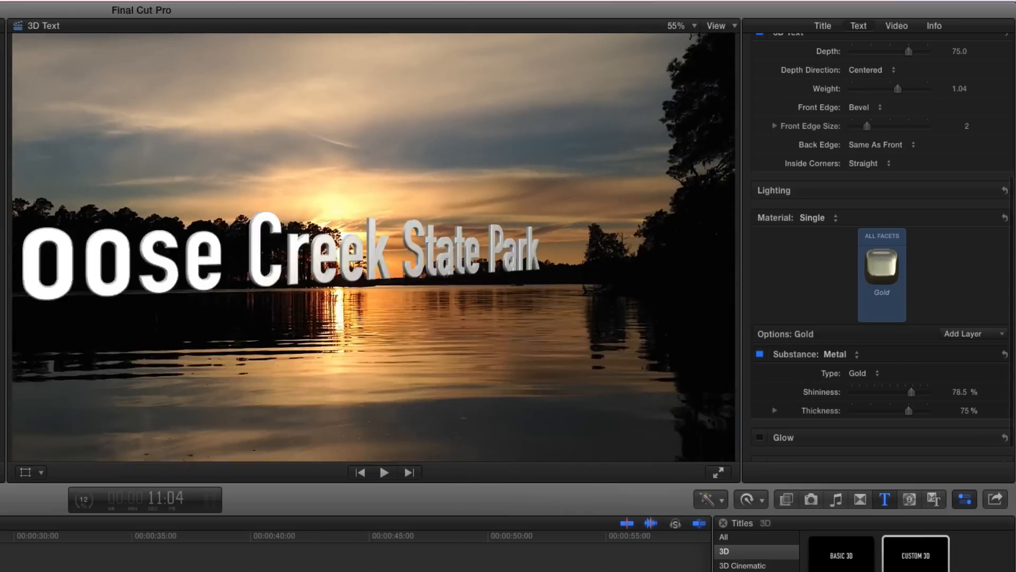
pyautogui.click(383, 471)
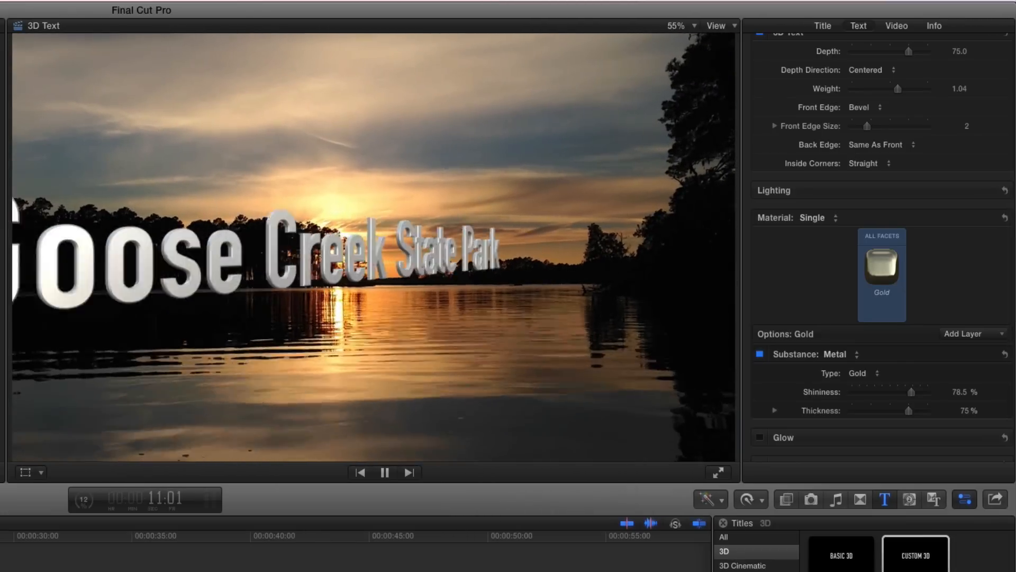